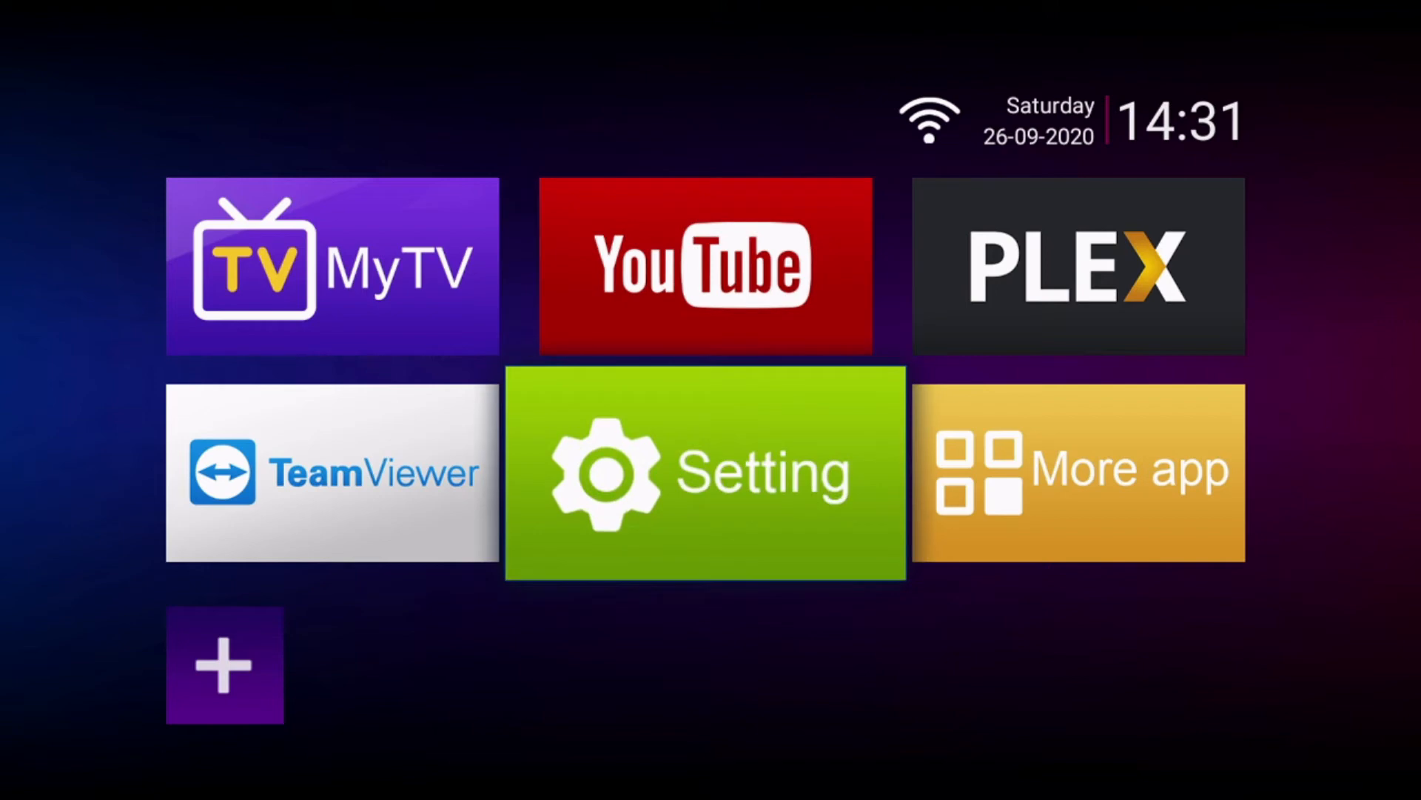
Open Settings from the home screen Setting tile, landing on the Network section
{"action": "left_click", "coordinate": [704, 472]}
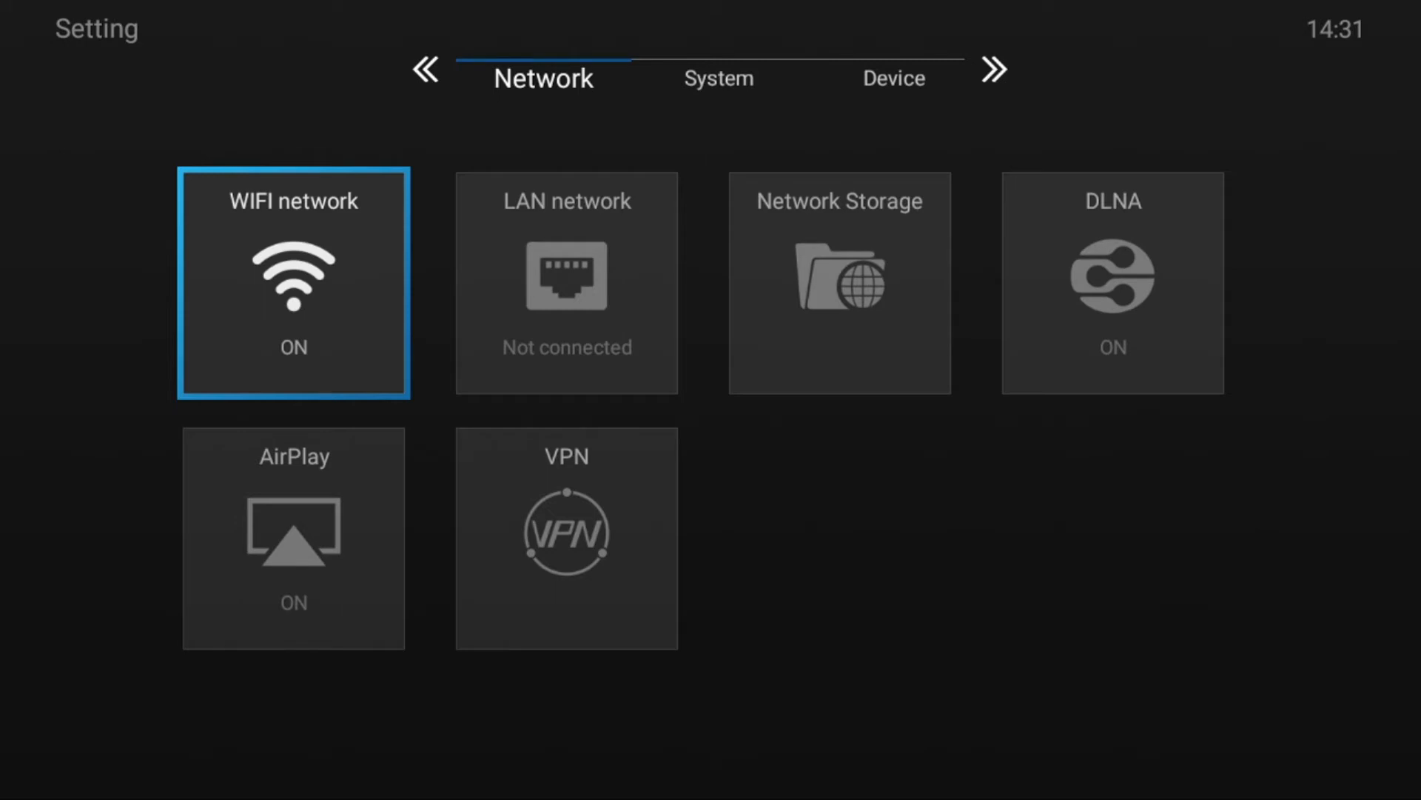
Browse the Settings tabs and return to the launcher home screen
{"action": "left_click", "coordinate": [718, 77]}
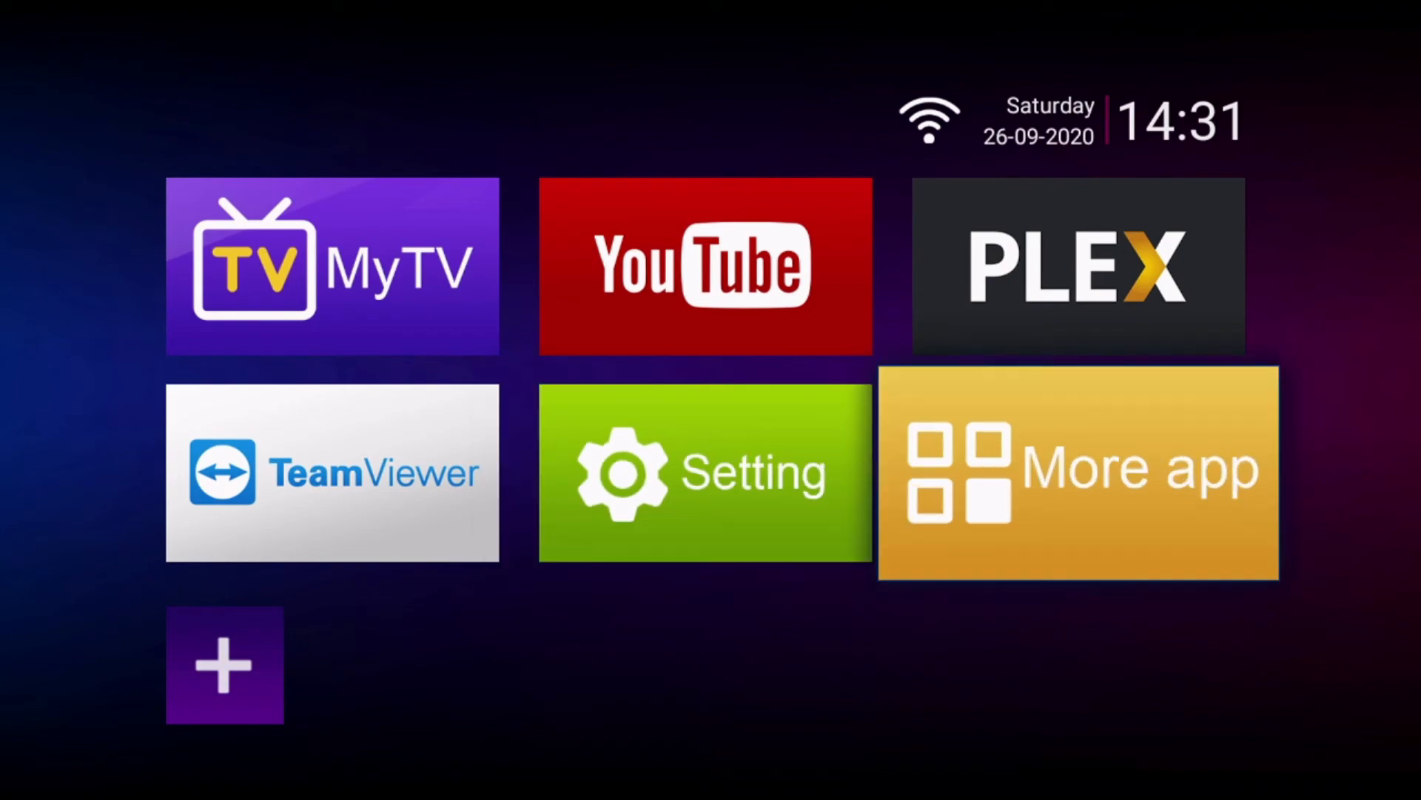
Open More Apps, look through the installed apps grid, and launch the App Store
{"action": "left_click", "coordinate": [1077, 471]}
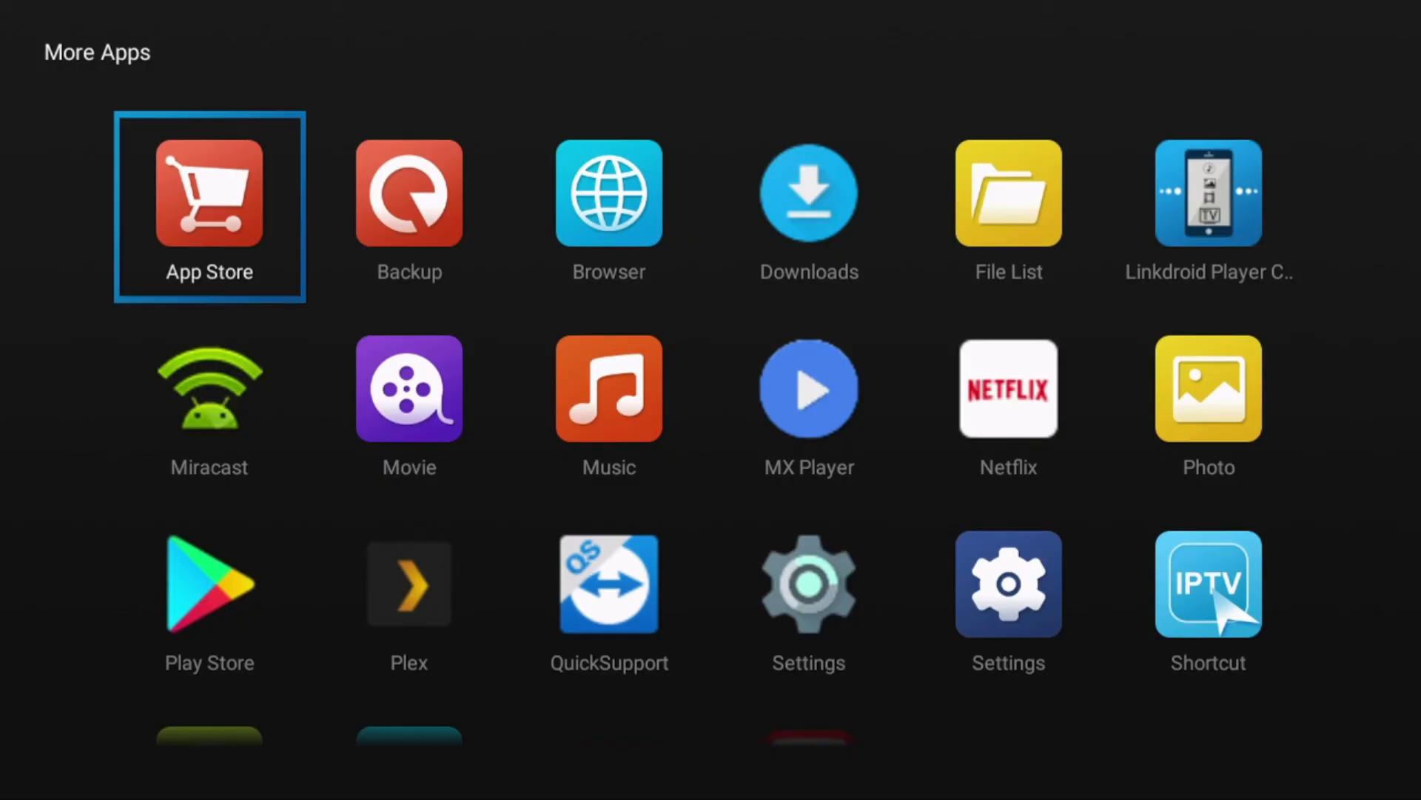
{"action": "scroll", "scroll_direction": "down", "scroll_amount": 3}
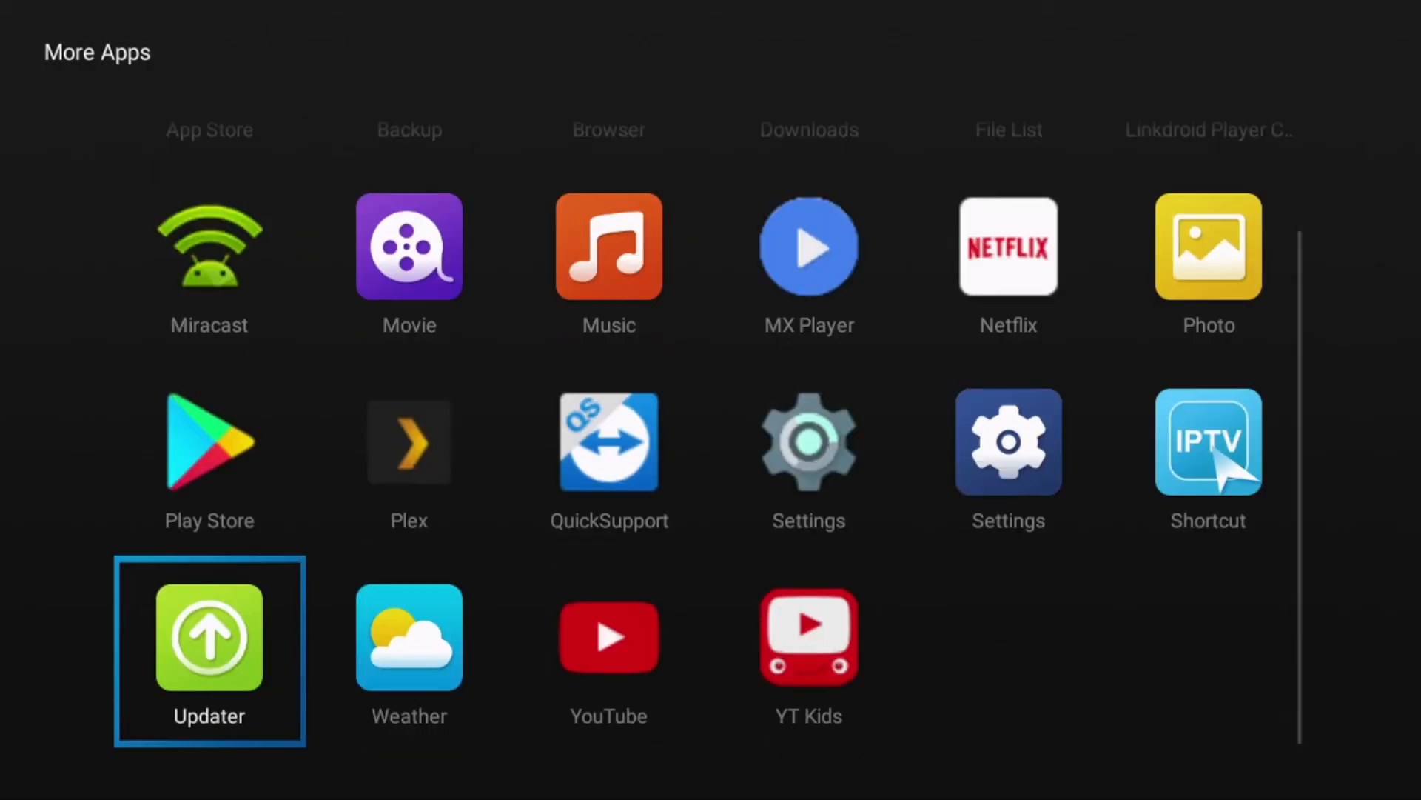
{"action": "scroll", "scroll_direction": "up", "scroll_amount": 3}
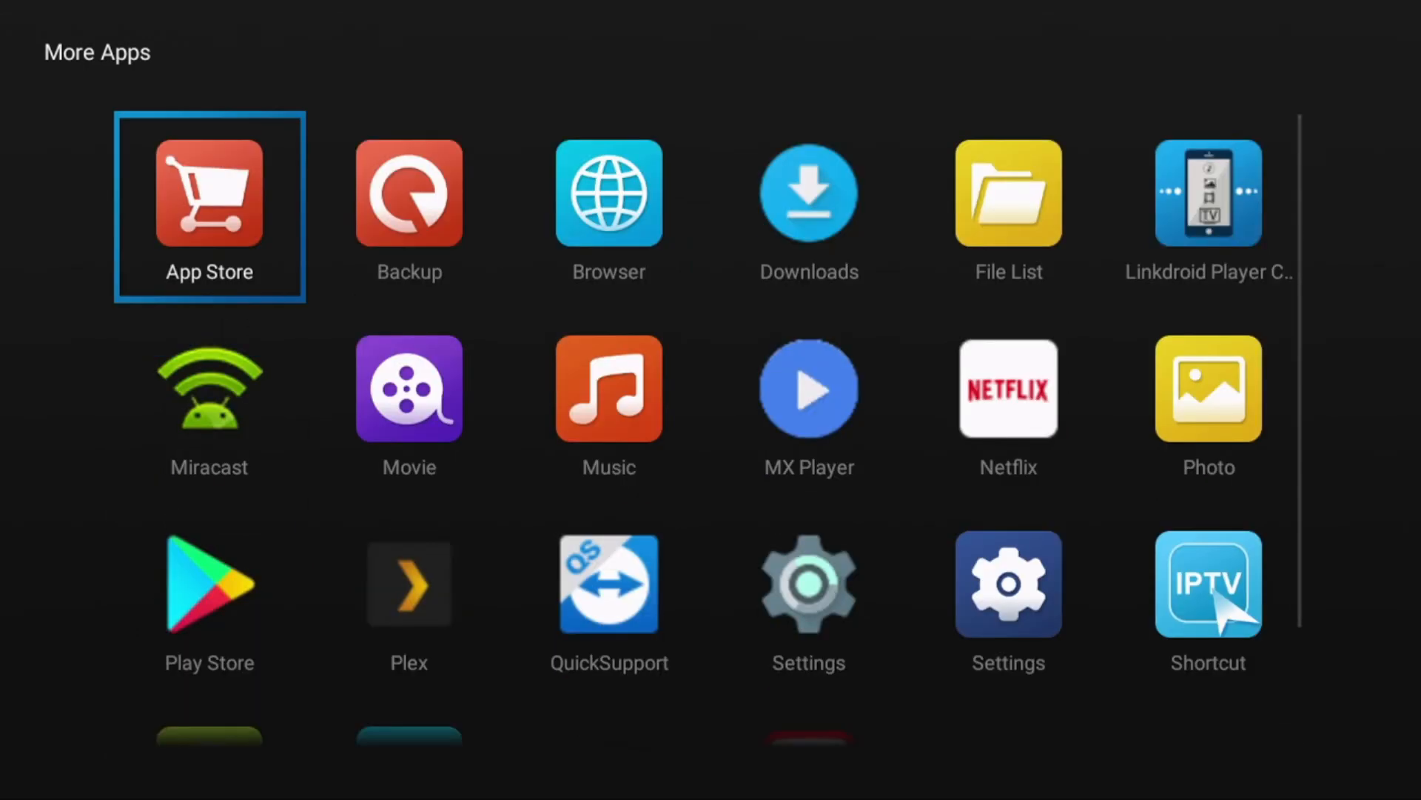
{"action": "left_click", "coordinate": [208, 208]}
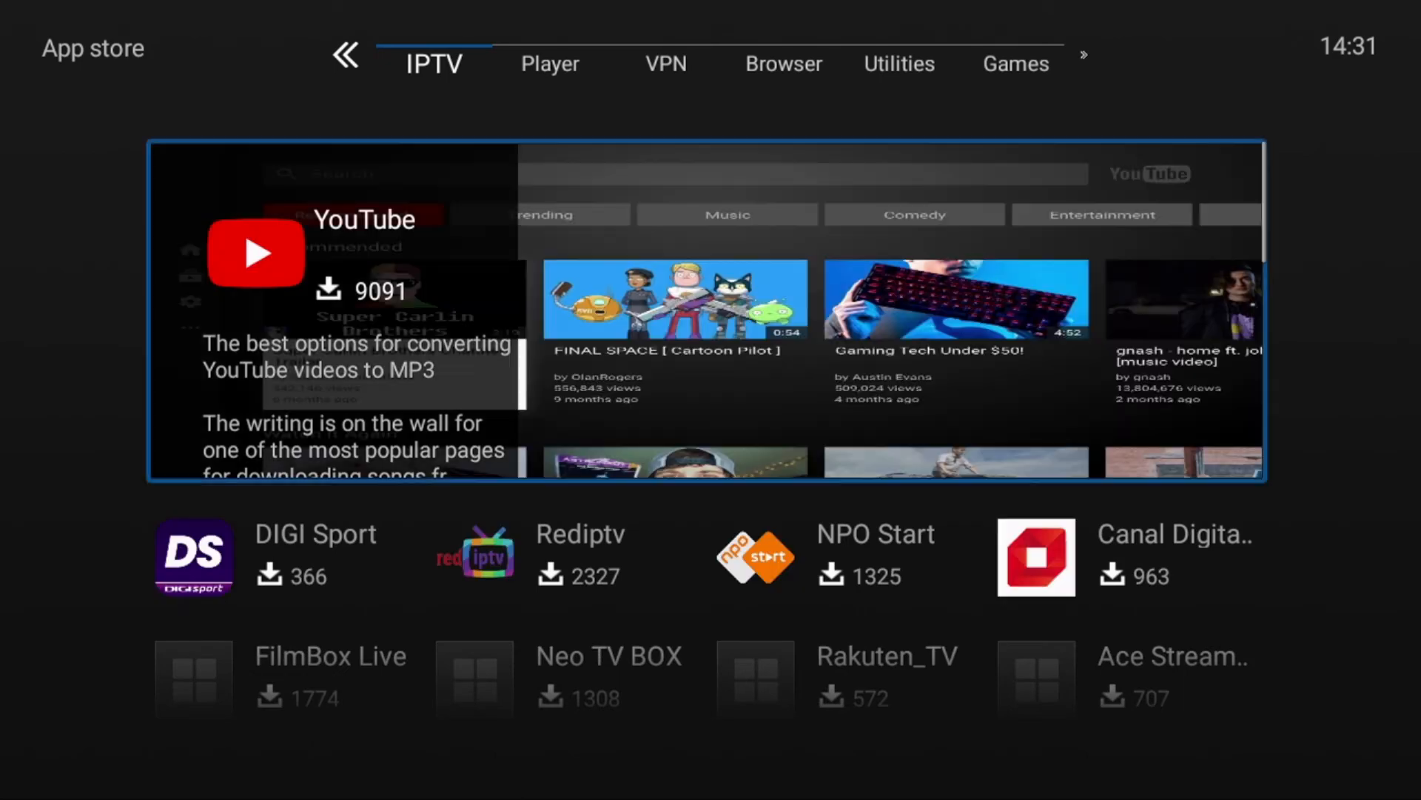
Move through the App Store categories from IPTV to Utilities and then Games
{"action": "left_click", "coordinate": [549, 64]}
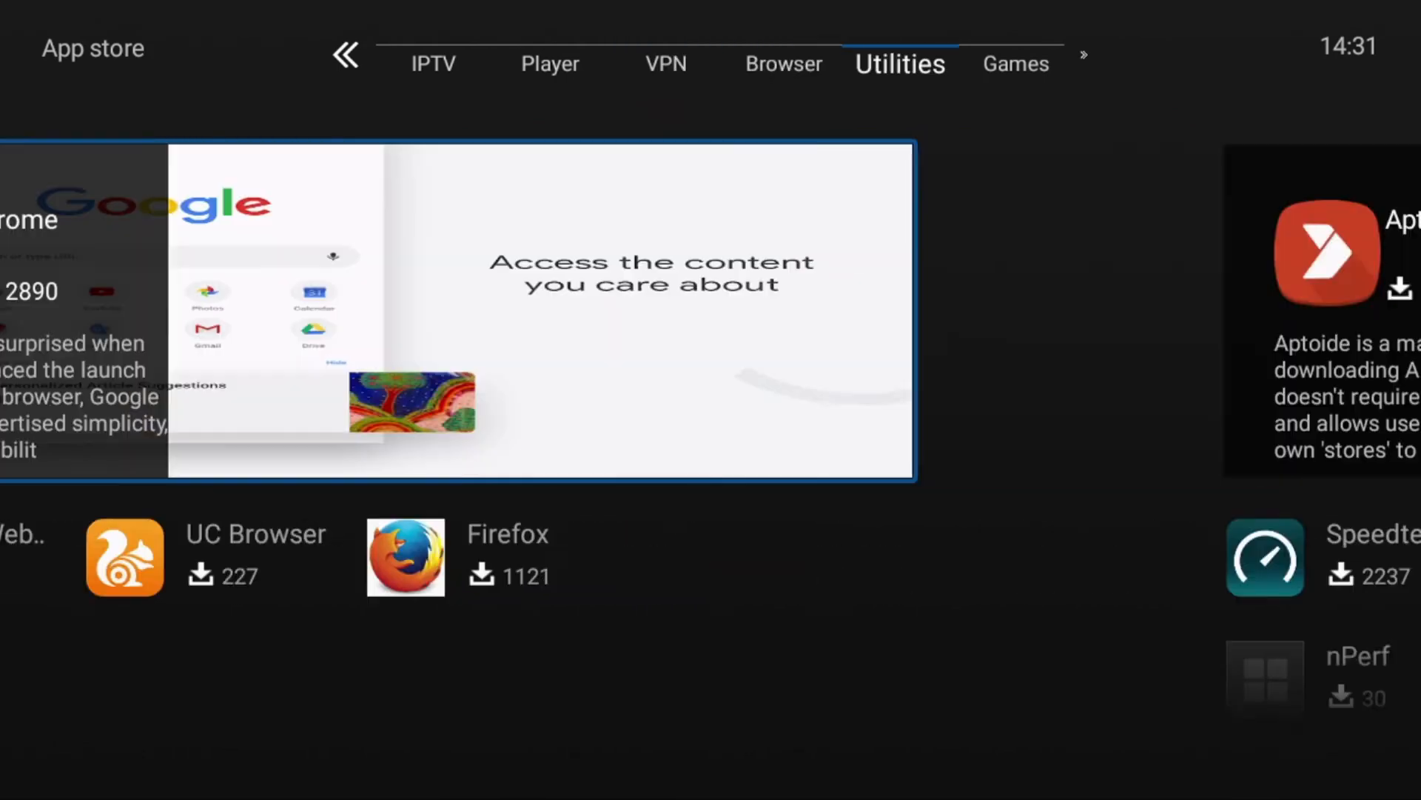
{"action": "left_click", "coordinate": [1007, 64]}
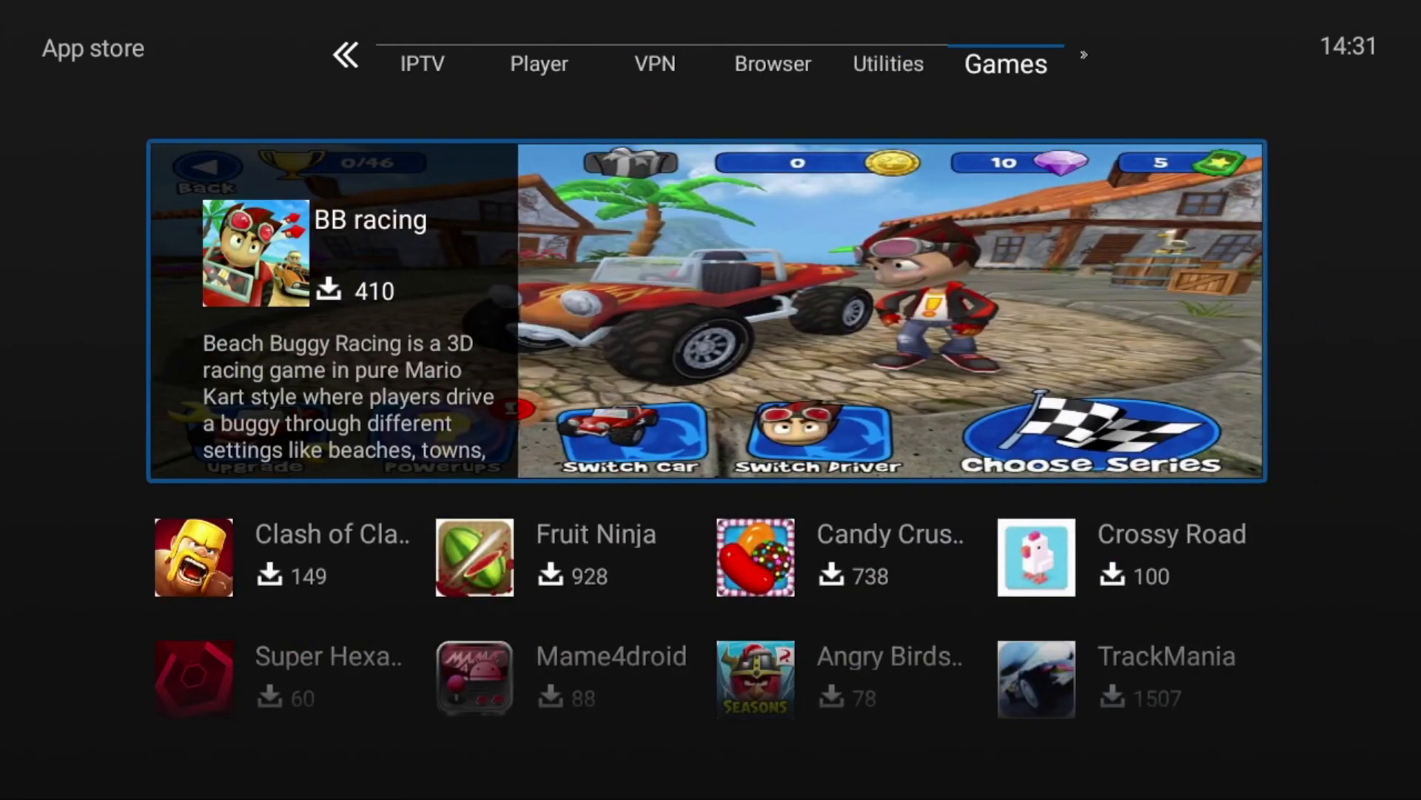